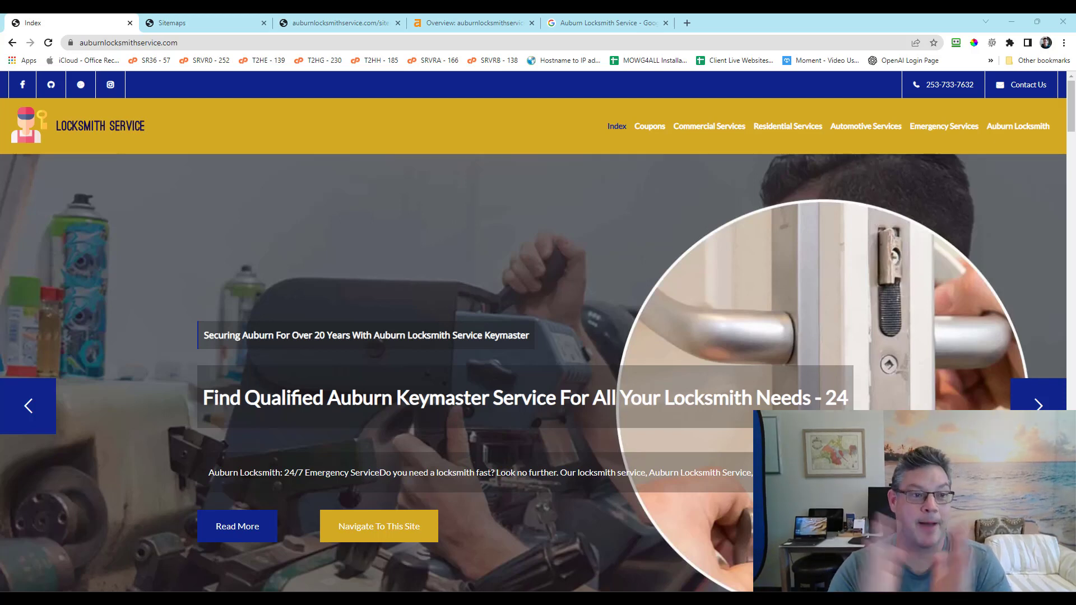
mouse_move(527, 193)
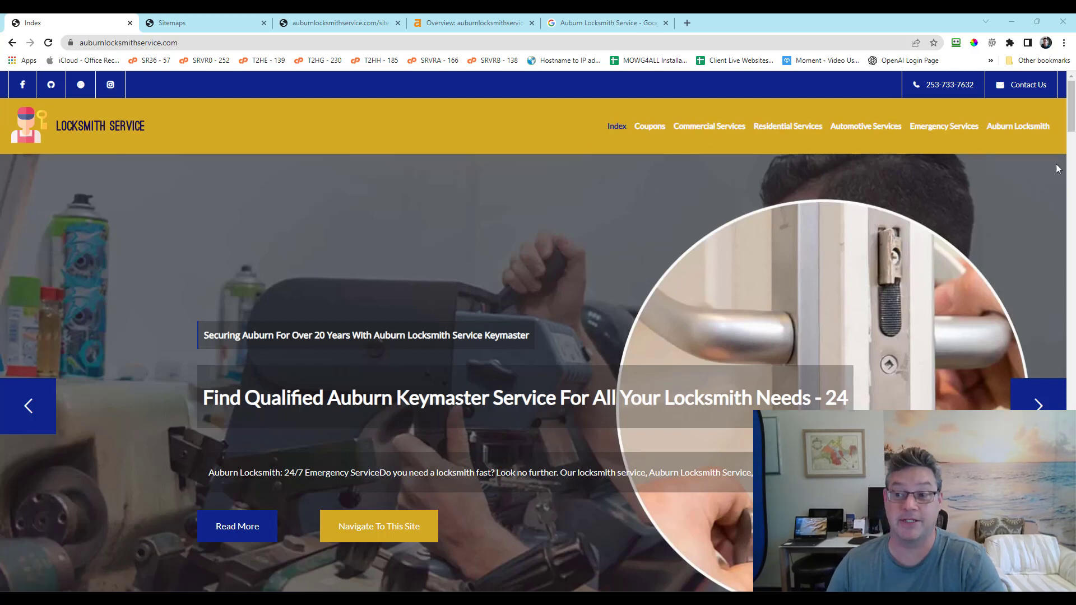
Scroll through the Auburn Locksmith home page, then view the sitemap.html listing in the Sitemaps tab.
scroll("down", 3)
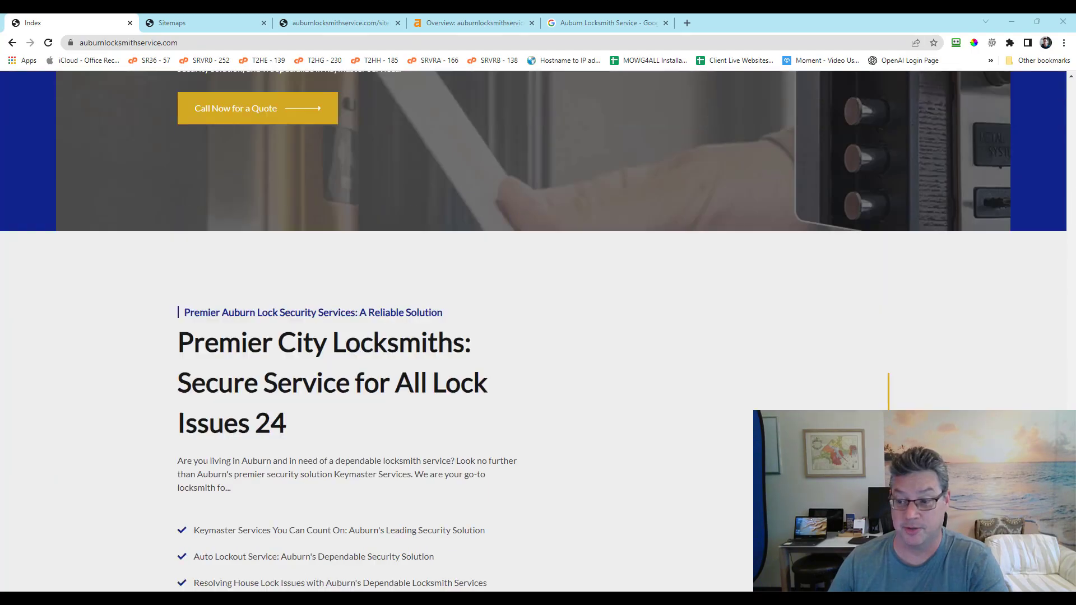
scroll("down", 3)
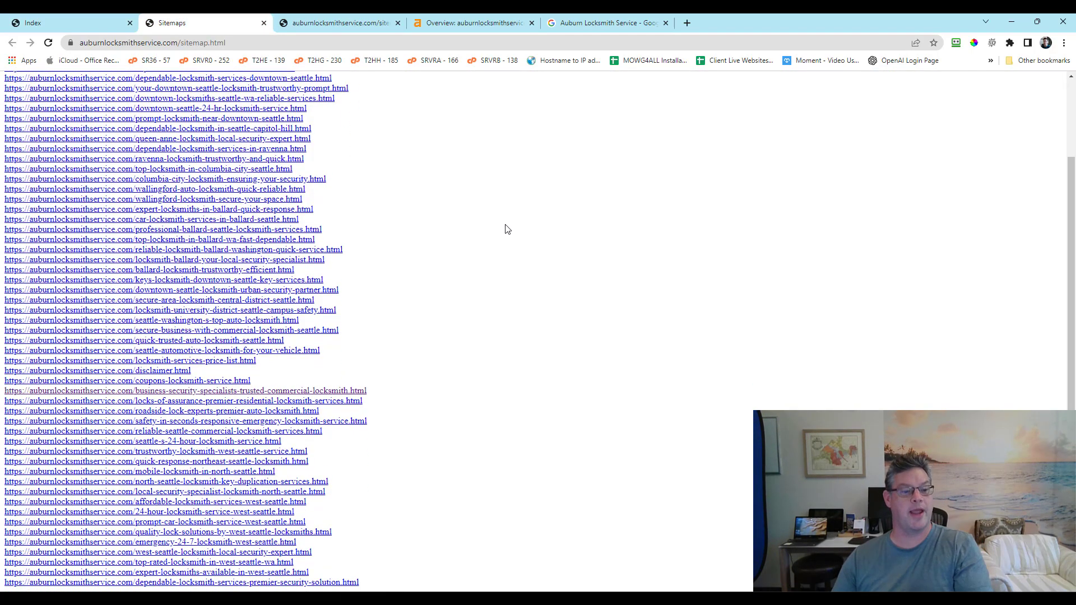
scroll("up", 3)
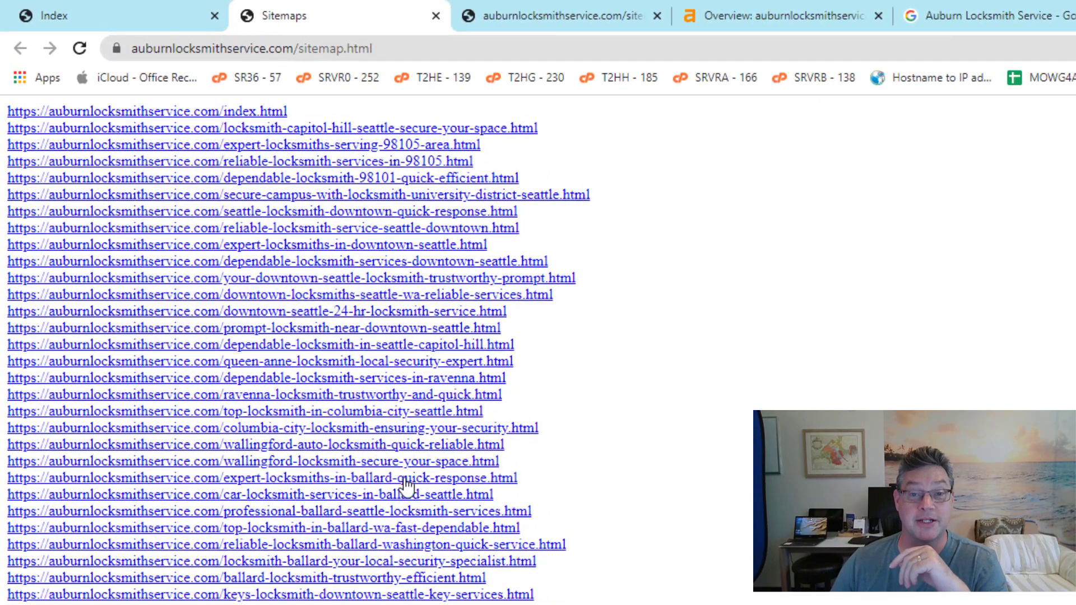
Open expert-locksmiths-in-ballard-quick-response.html from the sitemap and scroll through the page.
left_click(262, 478)
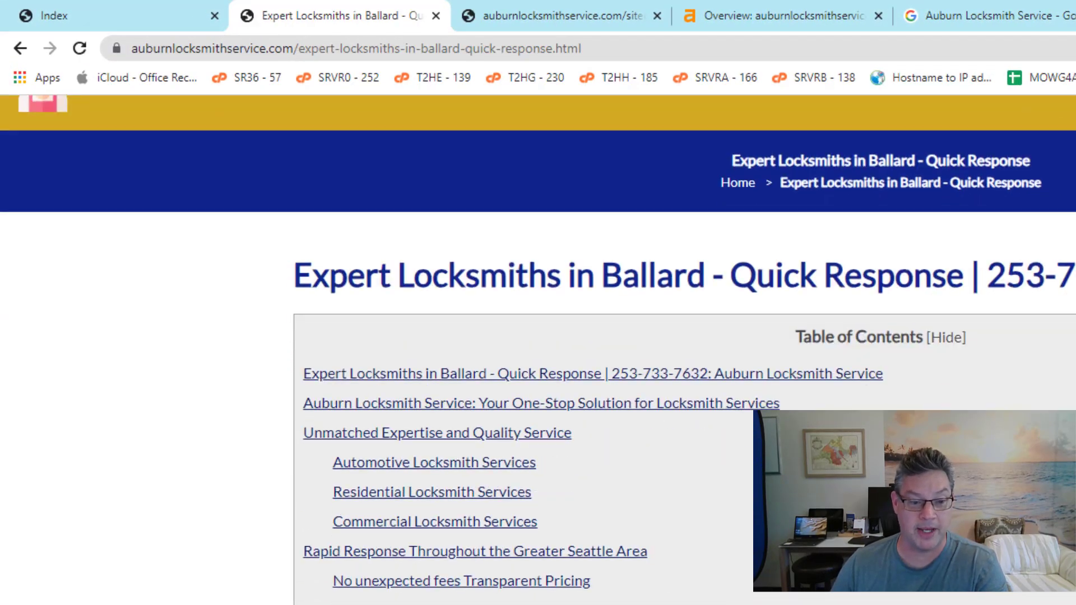
scroll("down", 3)
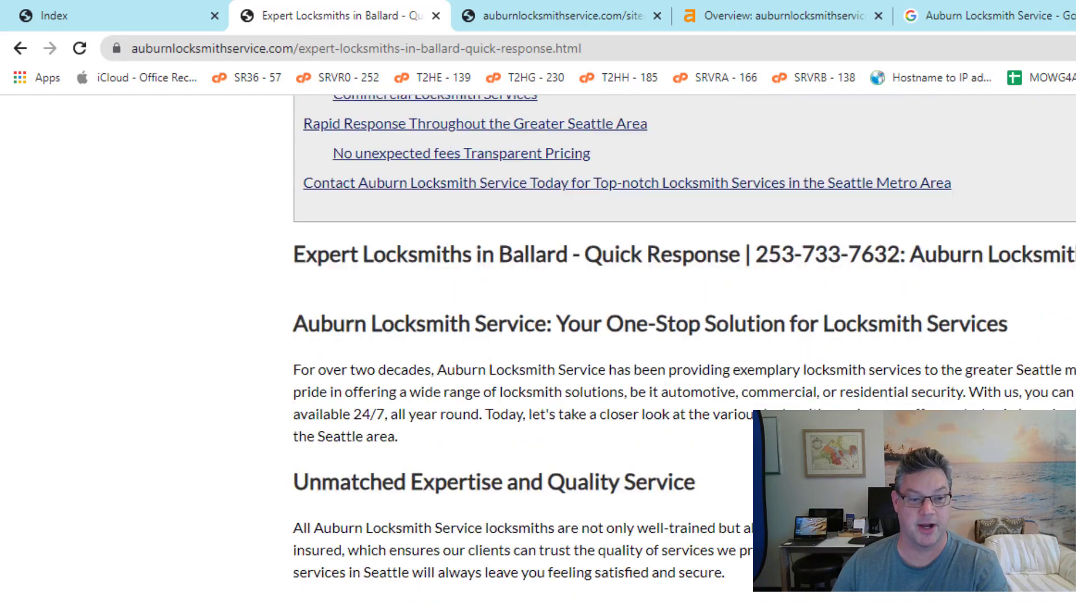
scroll("up", 3)
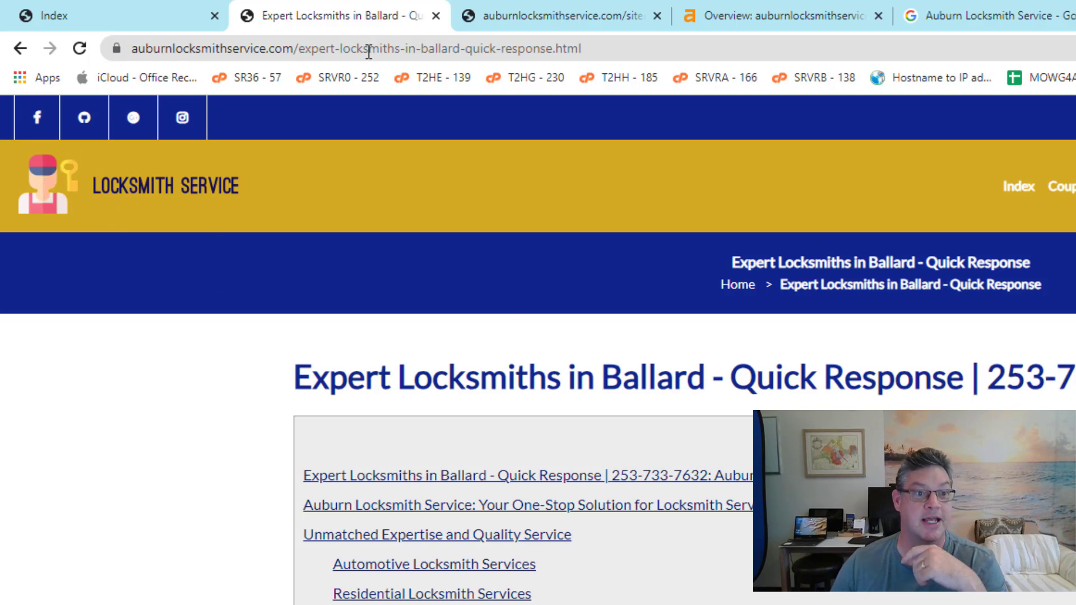
mouse_move(529, 189)
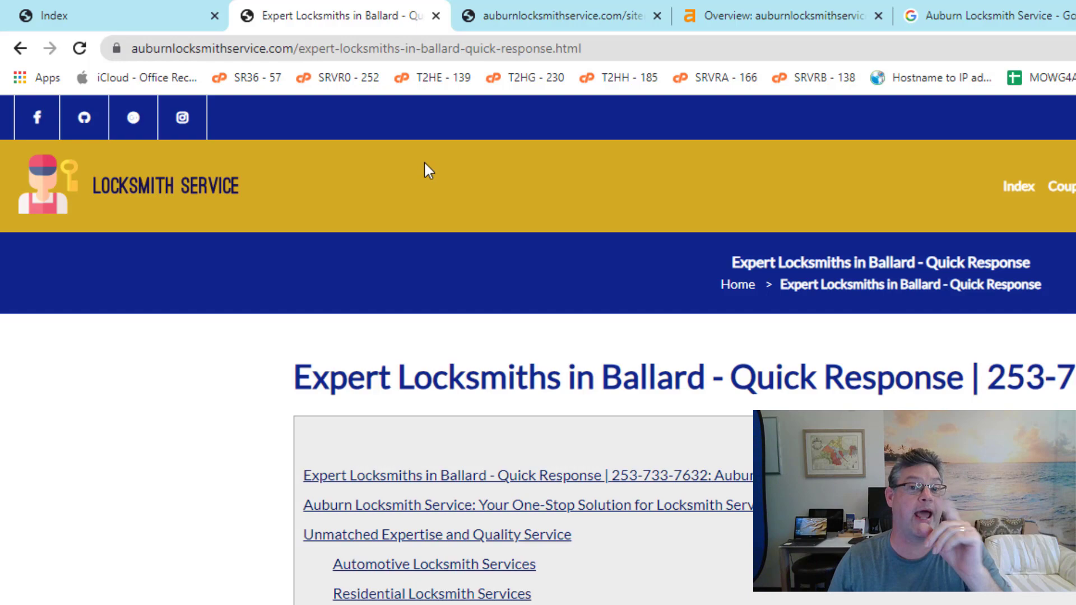
mouse_move(82, 15)
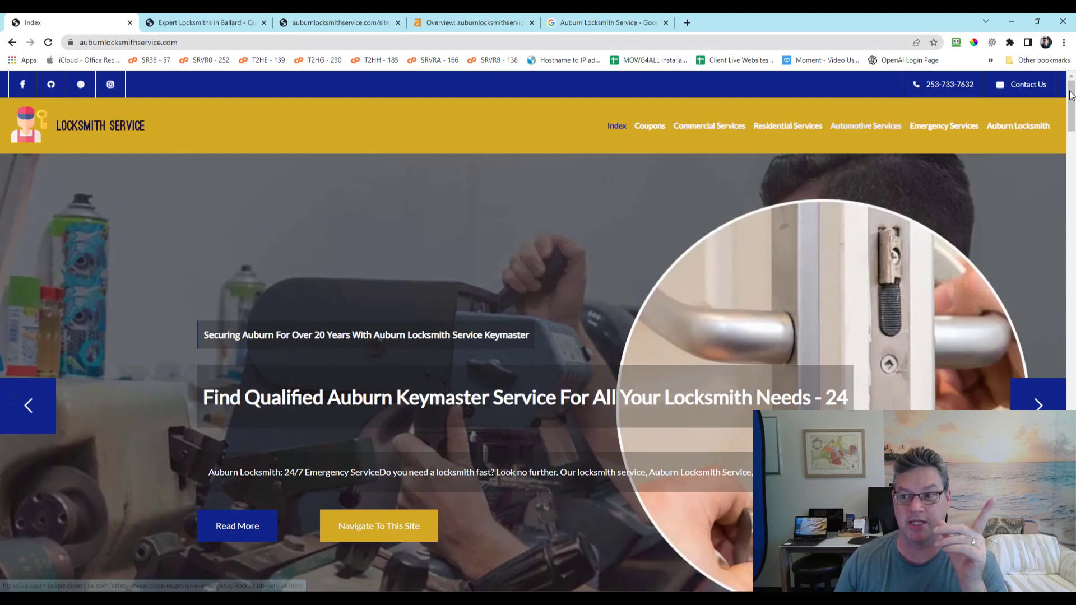
Scroll to the home page footer and follow the Sitemaps link to sitemap.html.
scroll("down", 3)
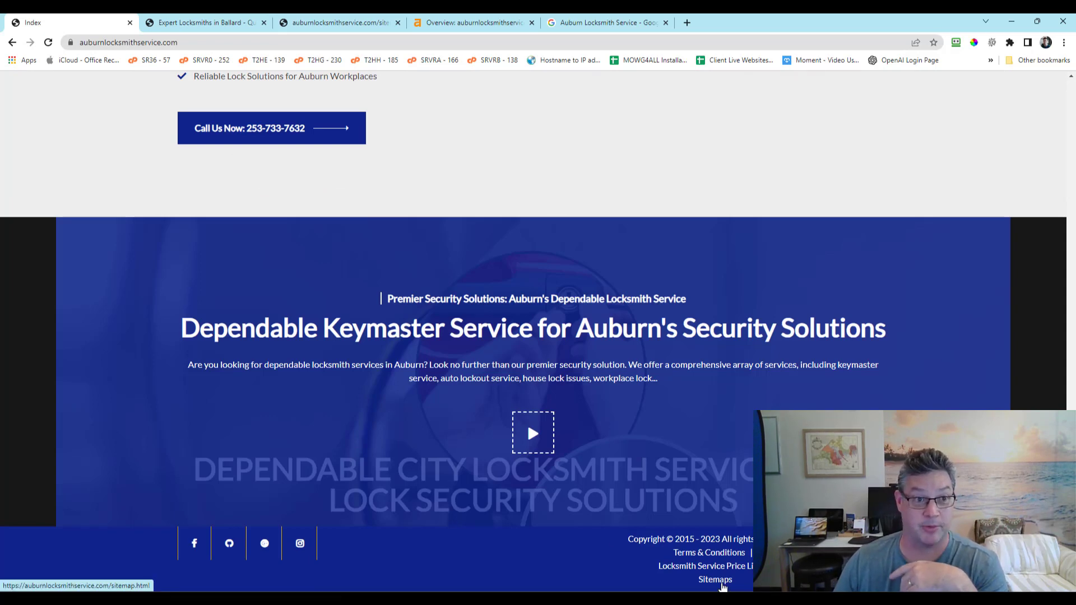
left_click(715, 579)
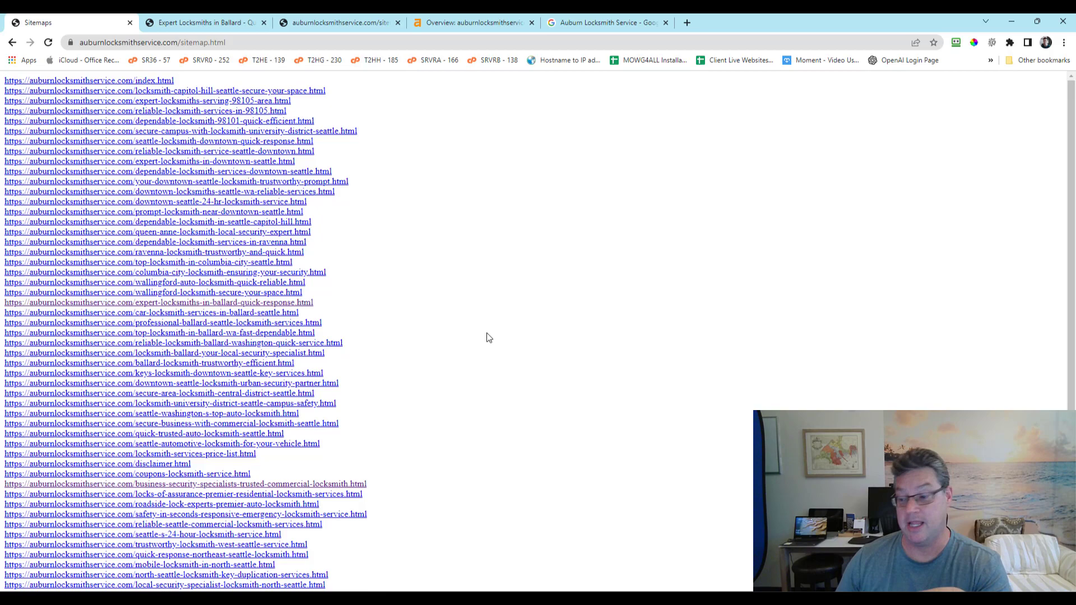
mouse_move(395, 252)
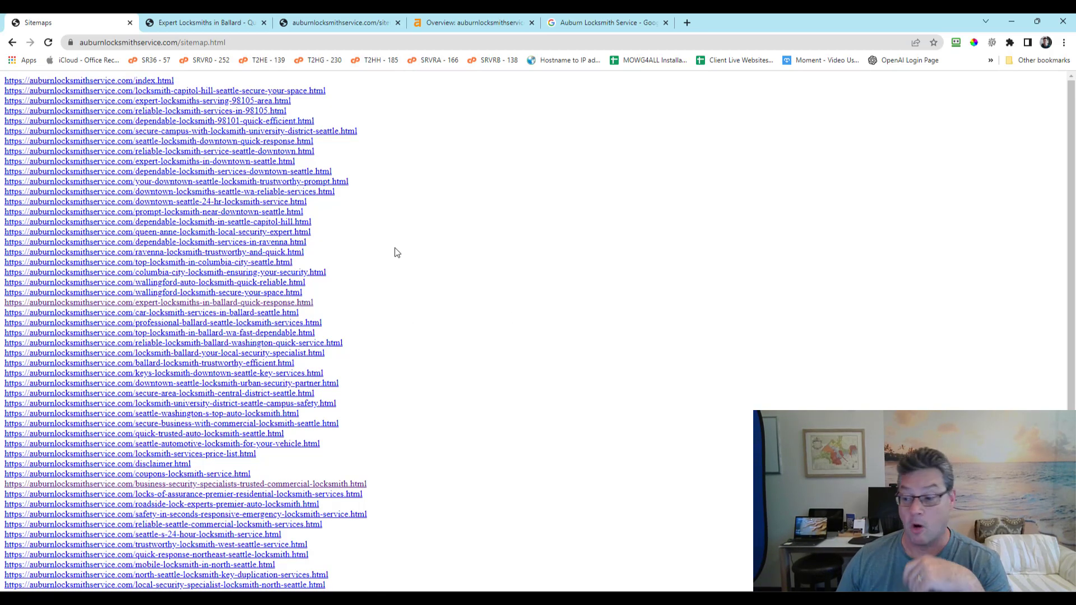